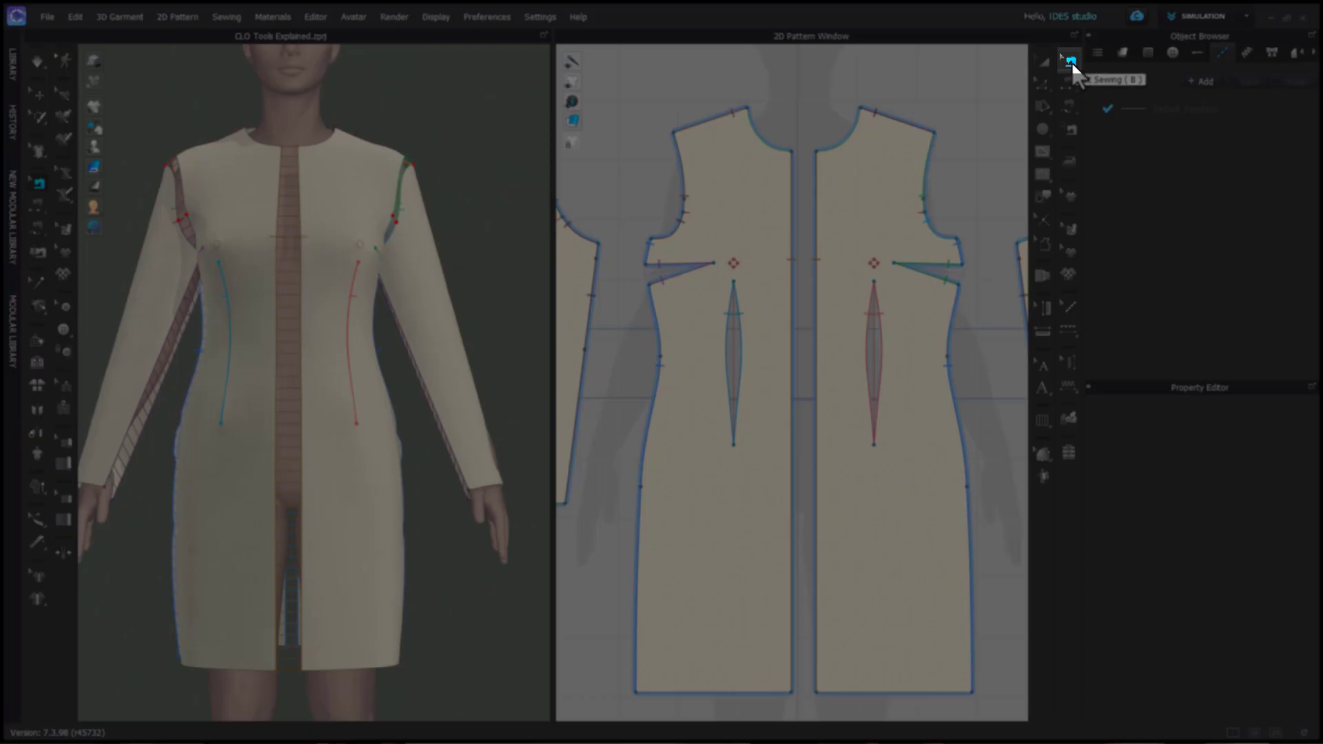
# Activate the Edit Sewing tool to select existing seams on the dress pattern
pyautogui.click(1069, 59)
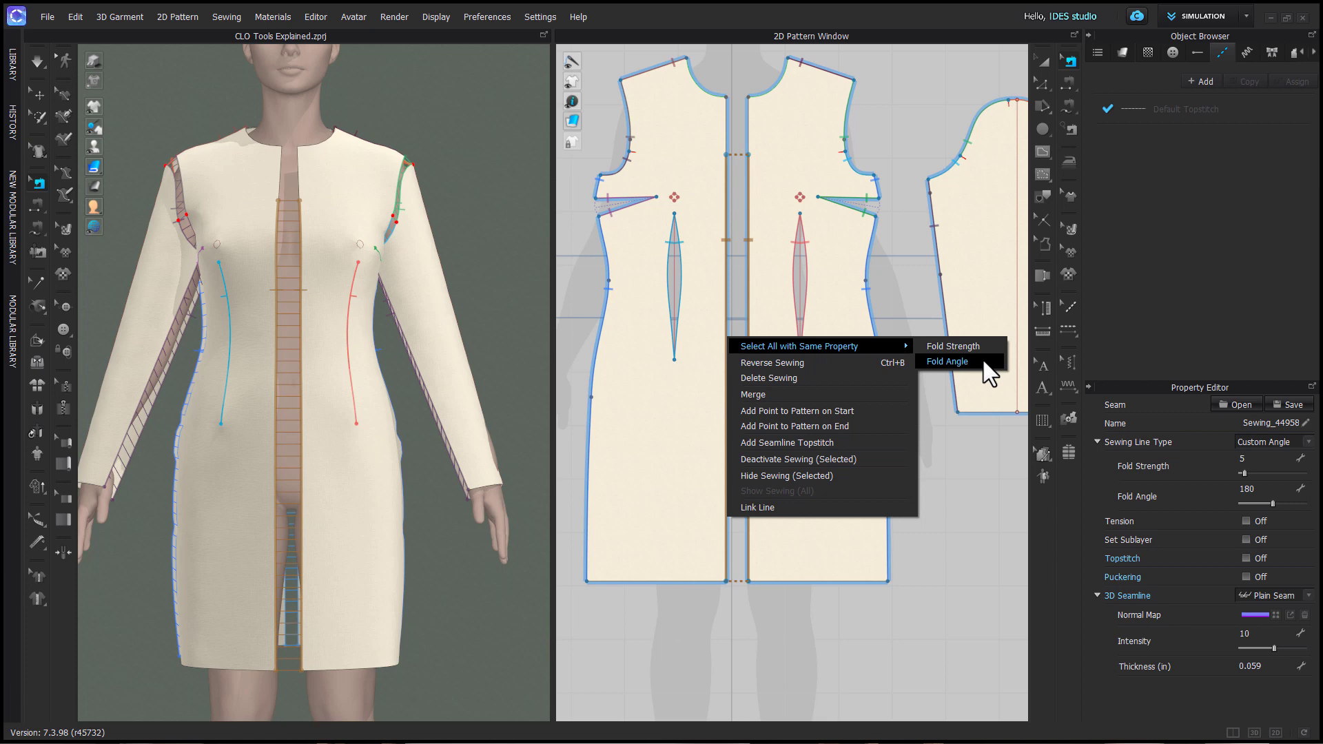
# Try selecting seams with the same fold angle, then delete the centre front seam
pyautogui.click(945, 361)
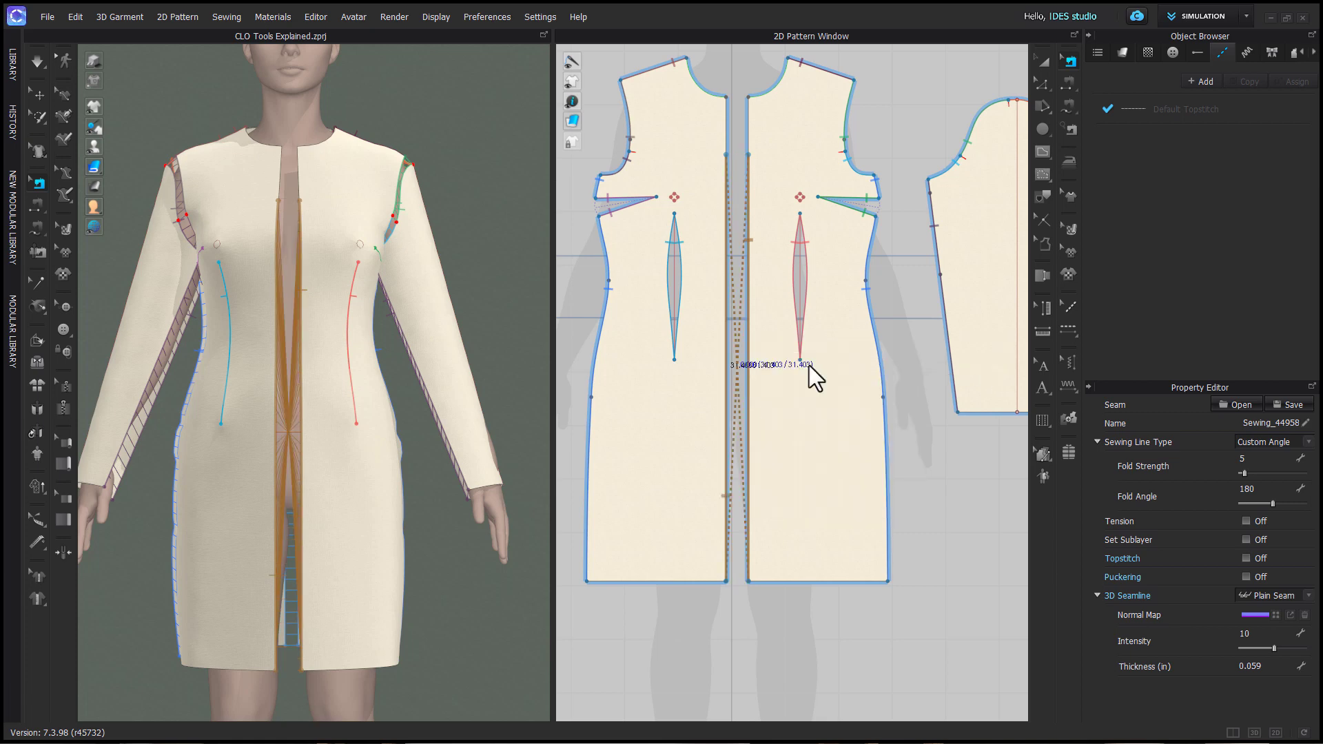
pyautogui.rightClick(806, 374)
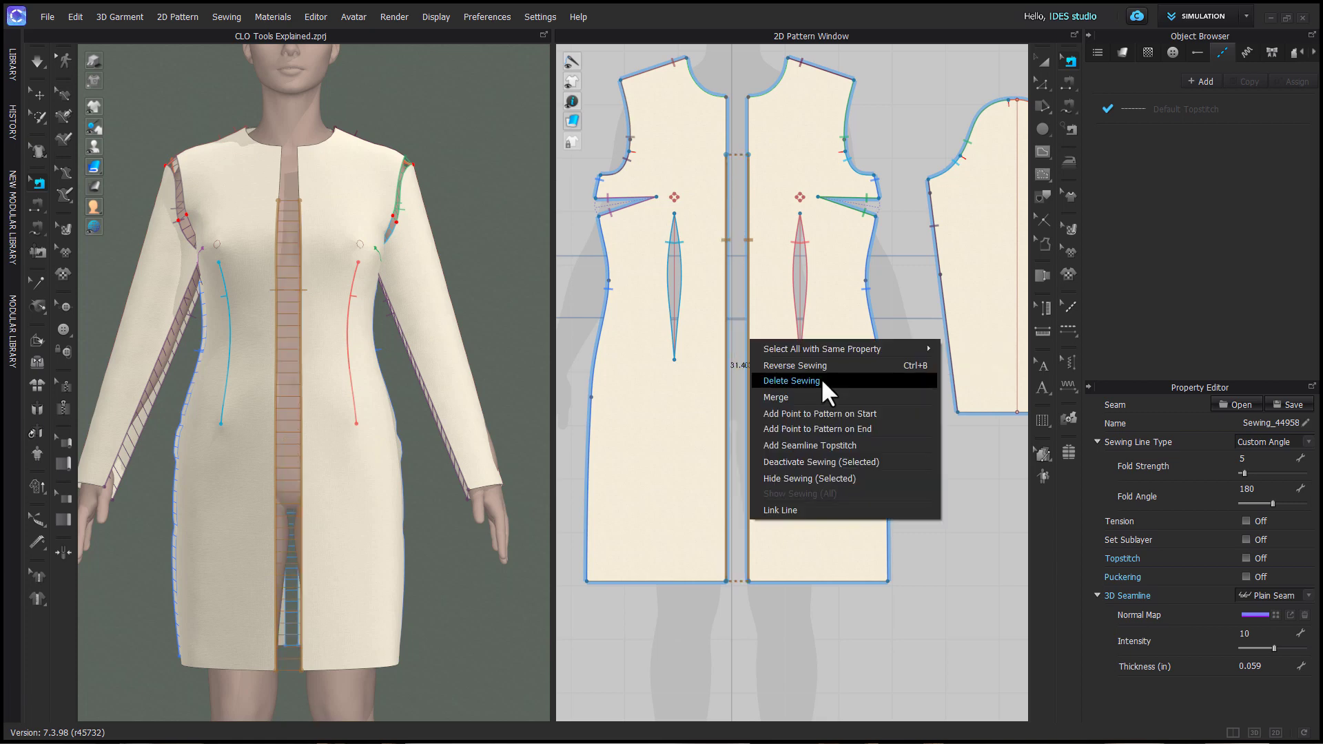
pyautogui.click(790, 380)
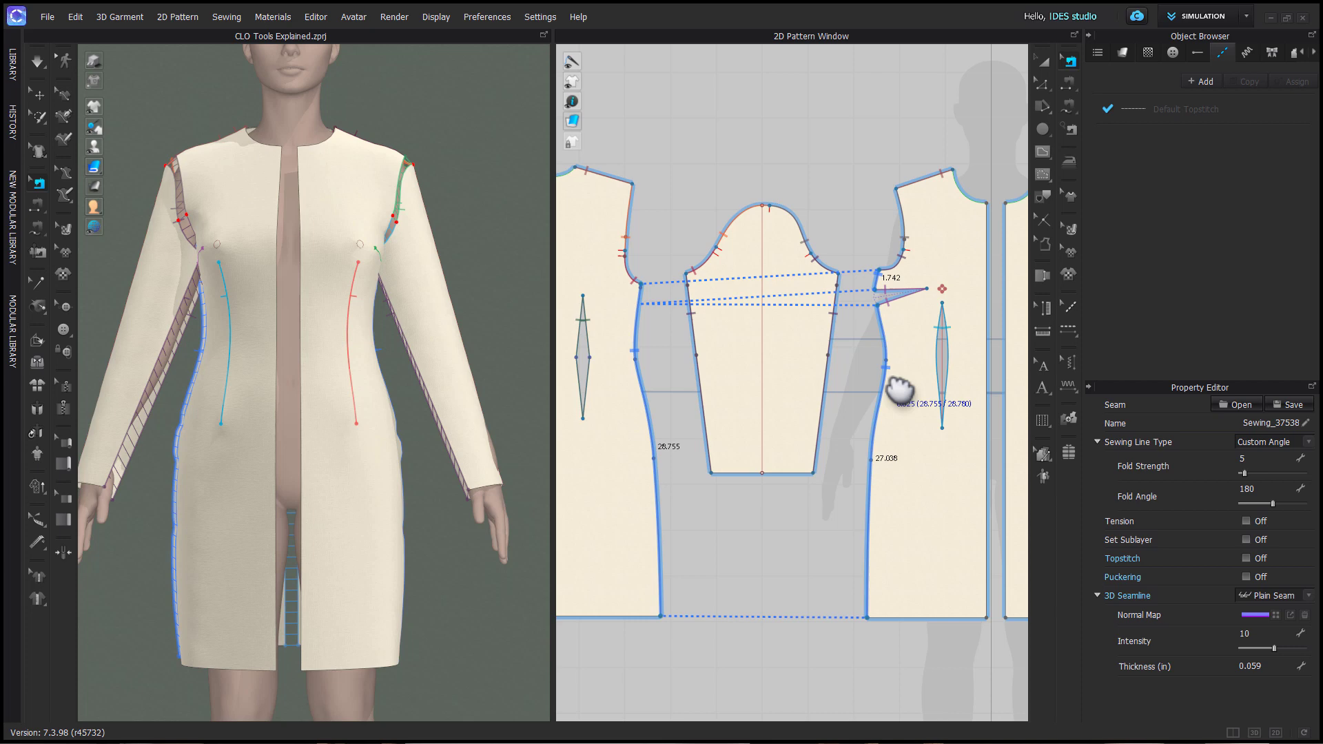
# Unlink the side seam's M:N sewing into separate seams
pyautogui.rightClick(897, 390)
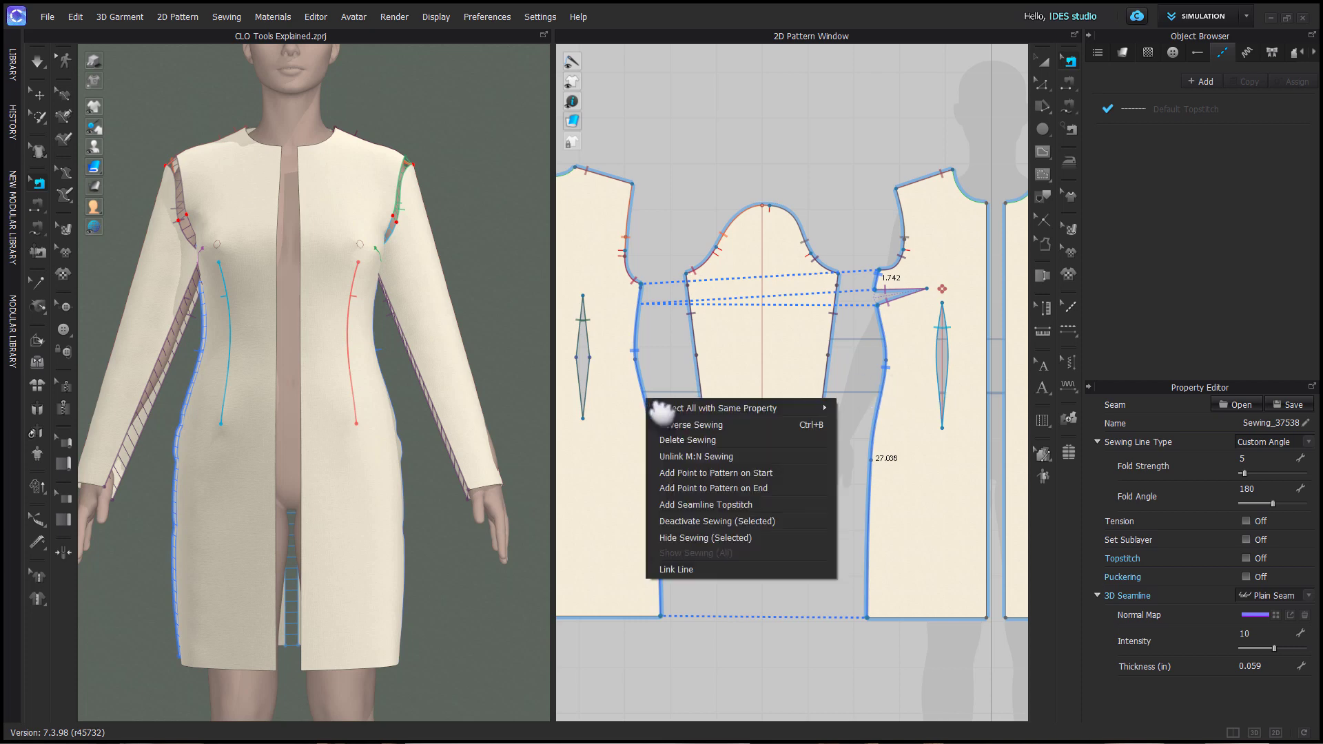
pyautogui.moveTo(701, 456)
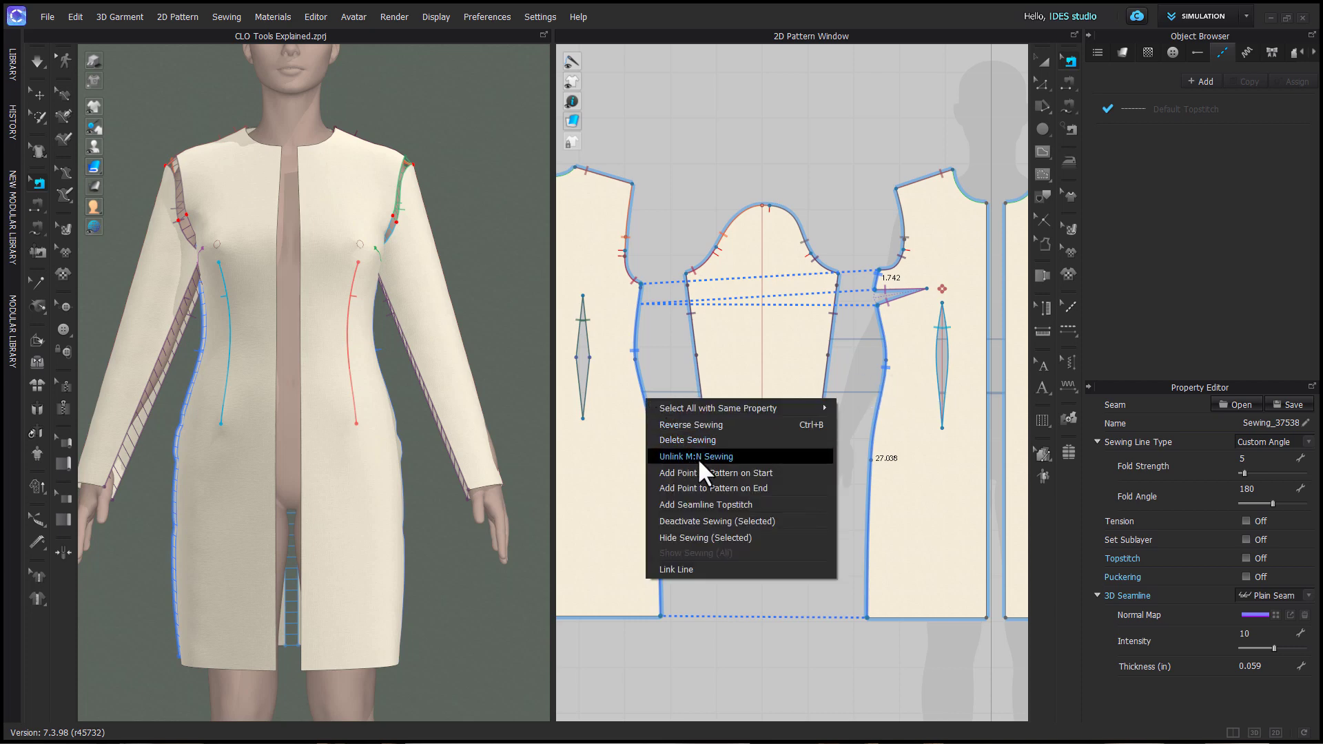
pyautogui.click(694, 456)
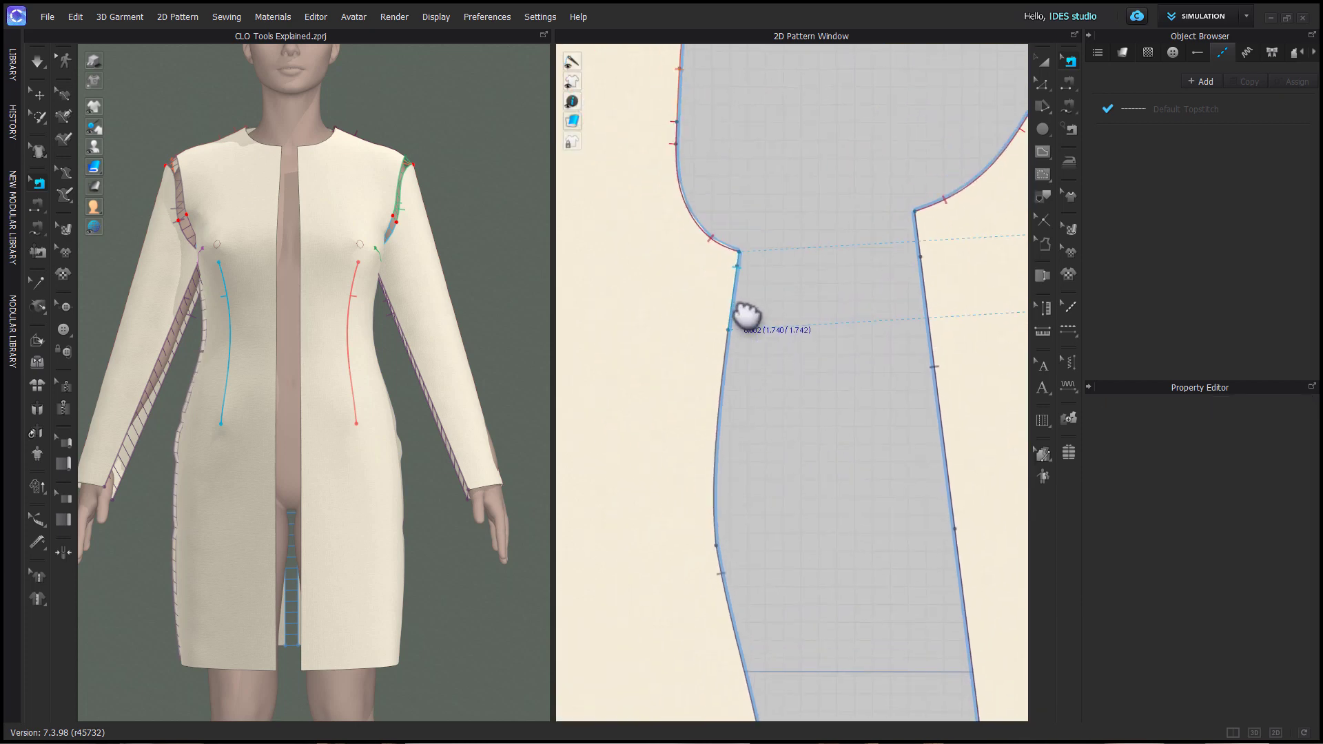
# Bring up the armhole seam's options to reach Deactivate Sewing (Selected)
pyautogui.rightClick(744, 317)
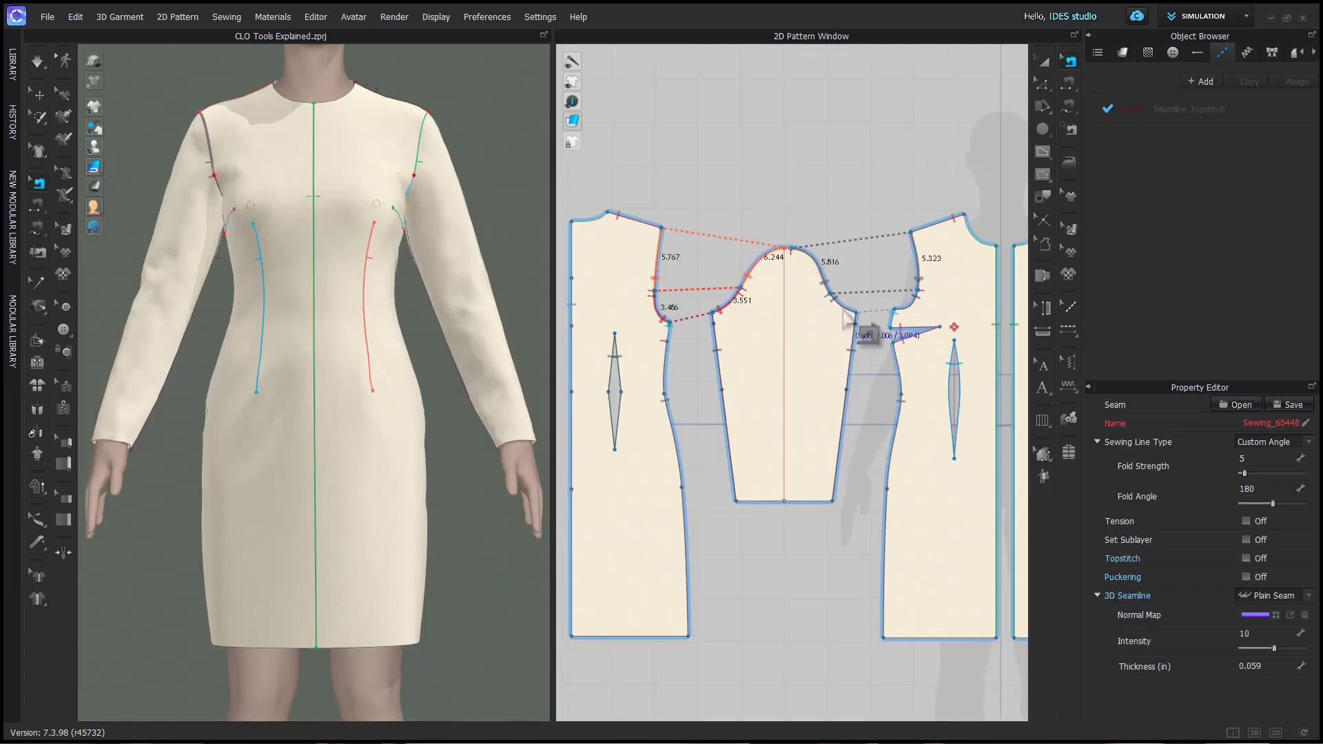
pyautogui.rightClick(871, 333)
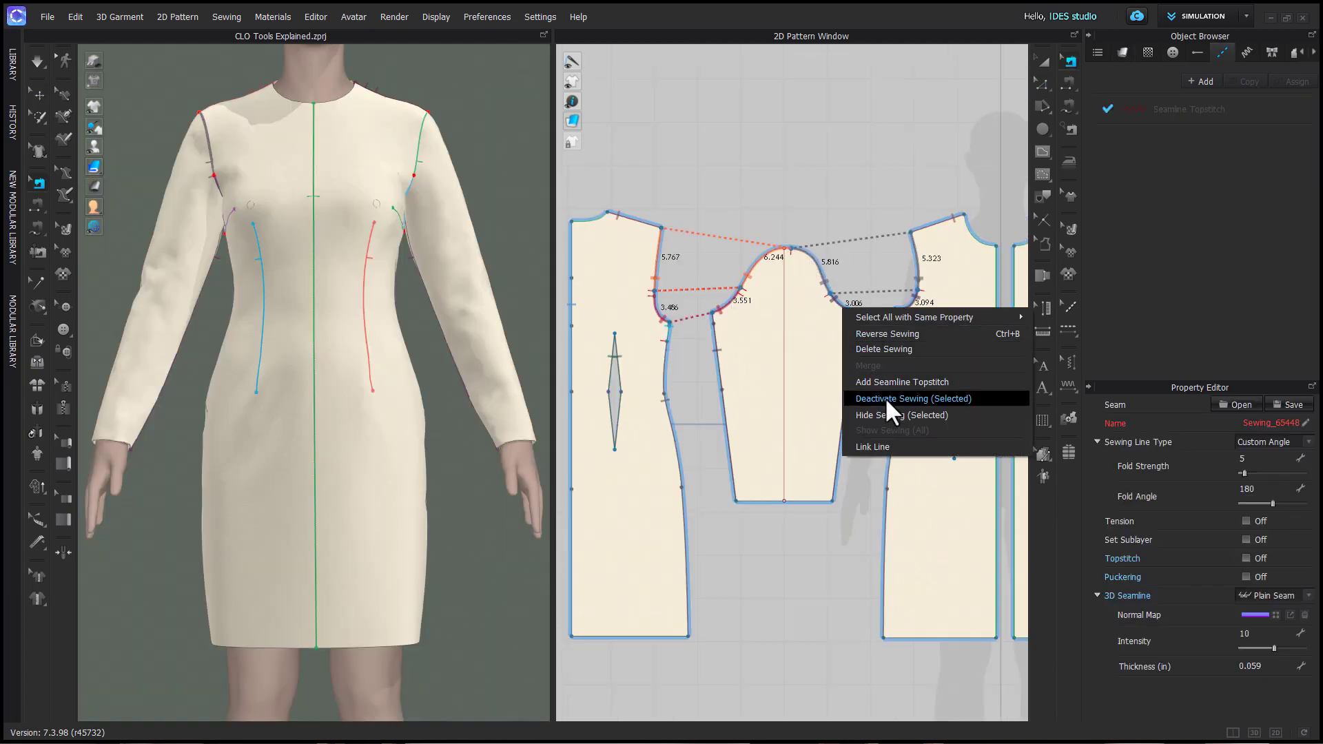